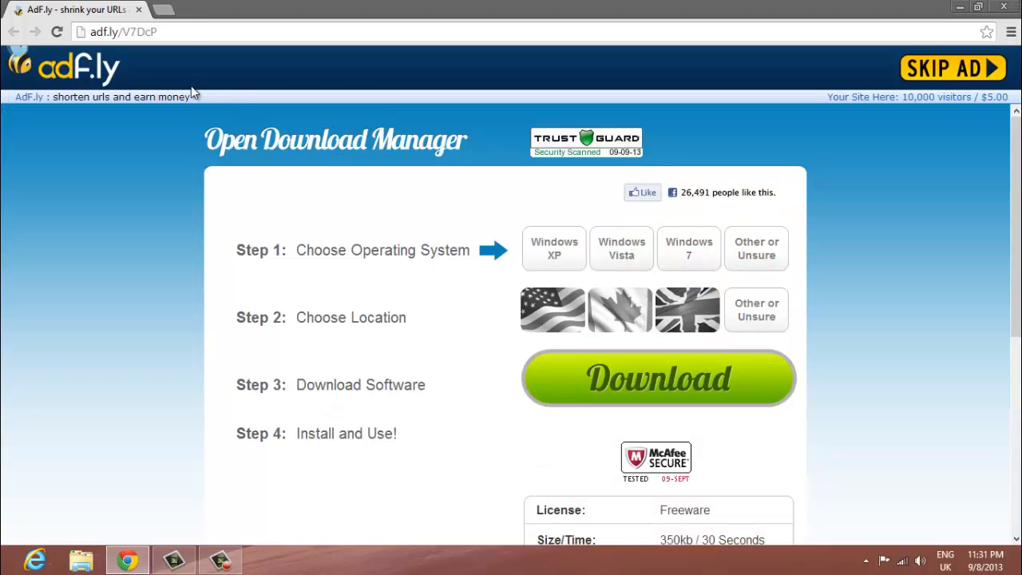
Skip the adf.ly ad and accept MEGA's terms for CSS Content Addon.zip.
{"action": "left_click", "coordinate": [952, 67]}
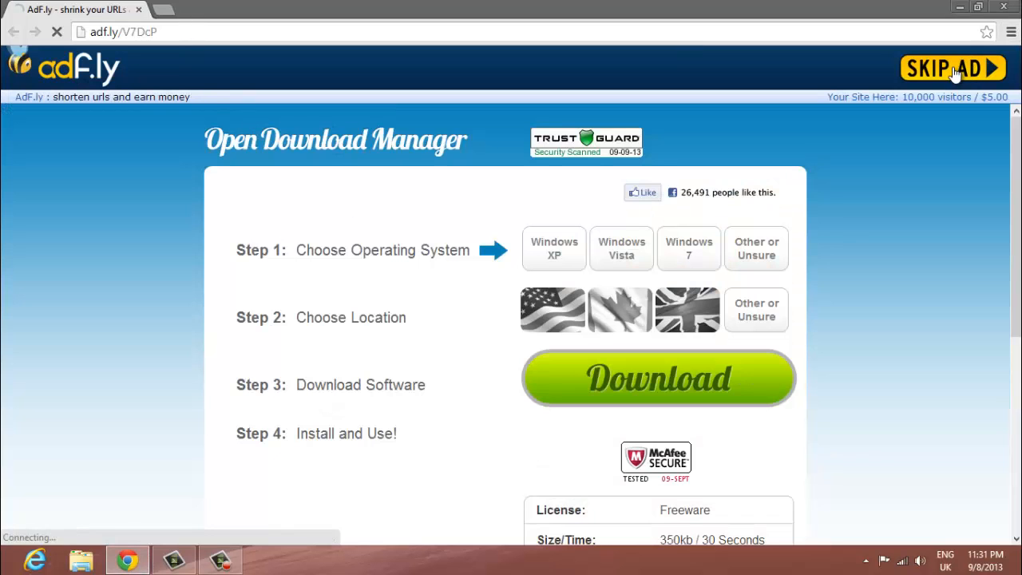
{"action": "left_click", "coordinate": [952, 68]}
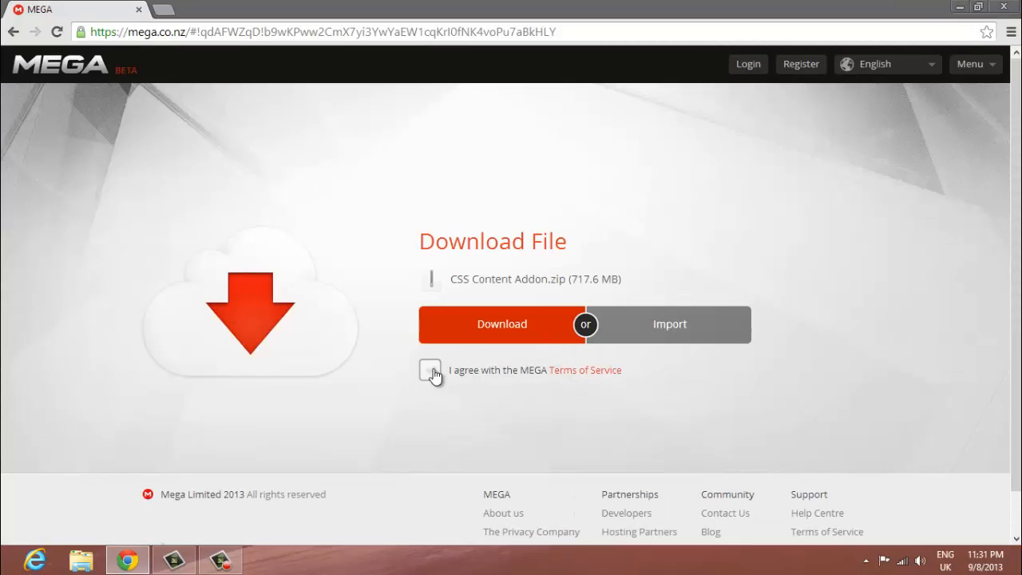
{"action": "left_click", "coordinate": [430, 371]}
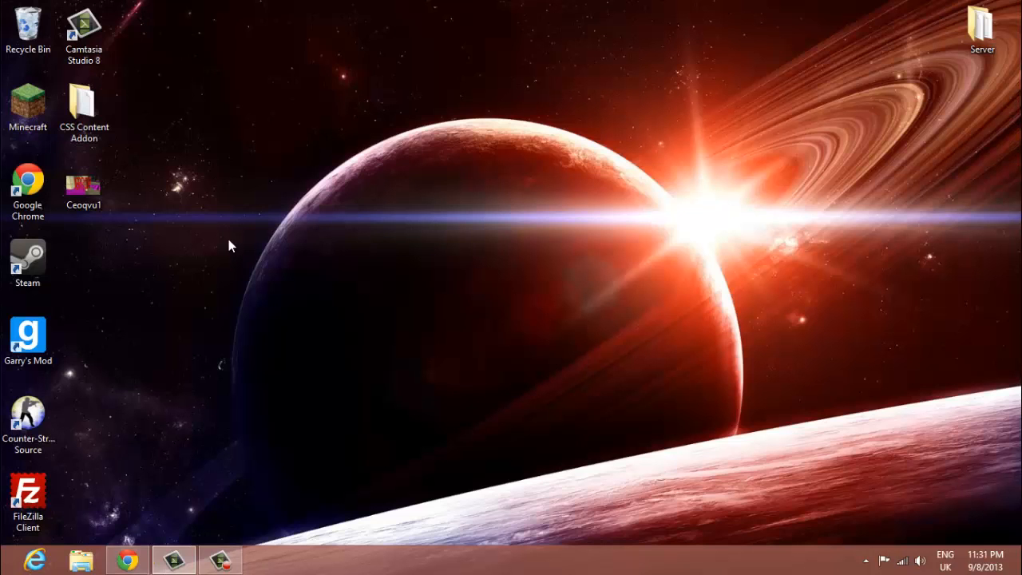
{"action": "left_click_drag", "start_coordinate": [83, 108], "coordinate": [476, 112]}
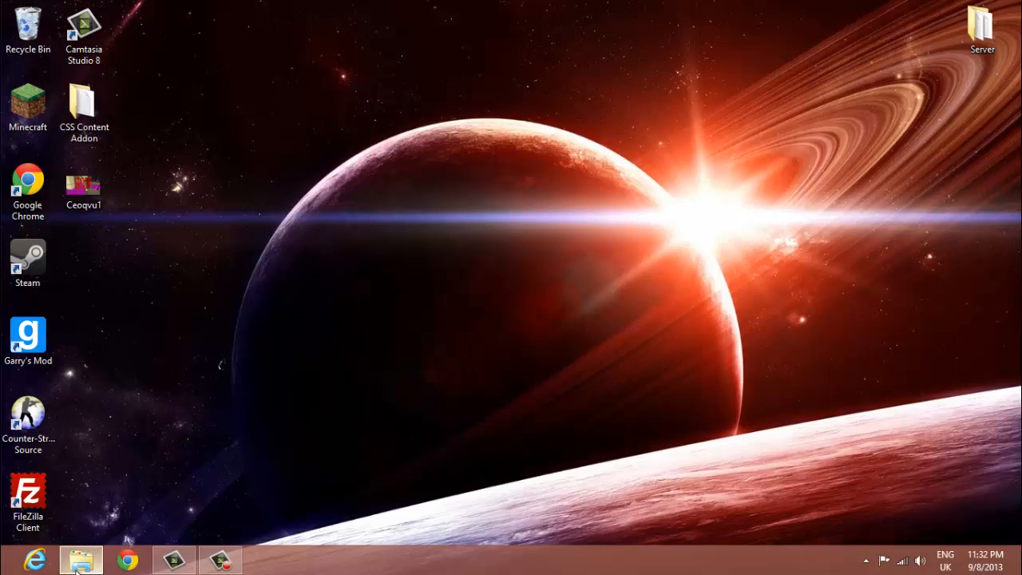
Browse from Computer into Program Files (x86) on the C: drive.
{"action": "left_click", "coordinate": [80, 559]}
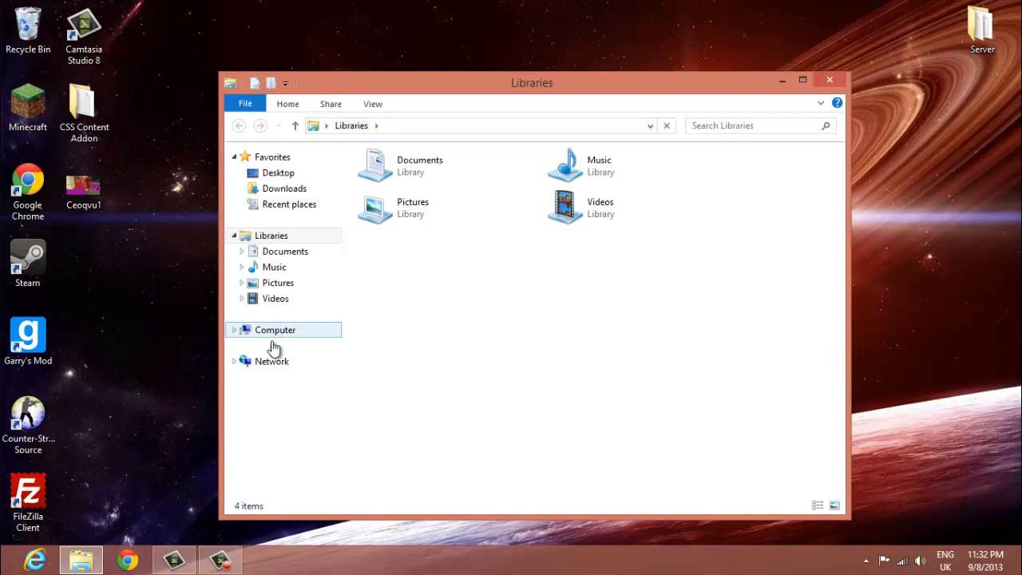
{"action": "left_click", "coordinate": [275, 329]}
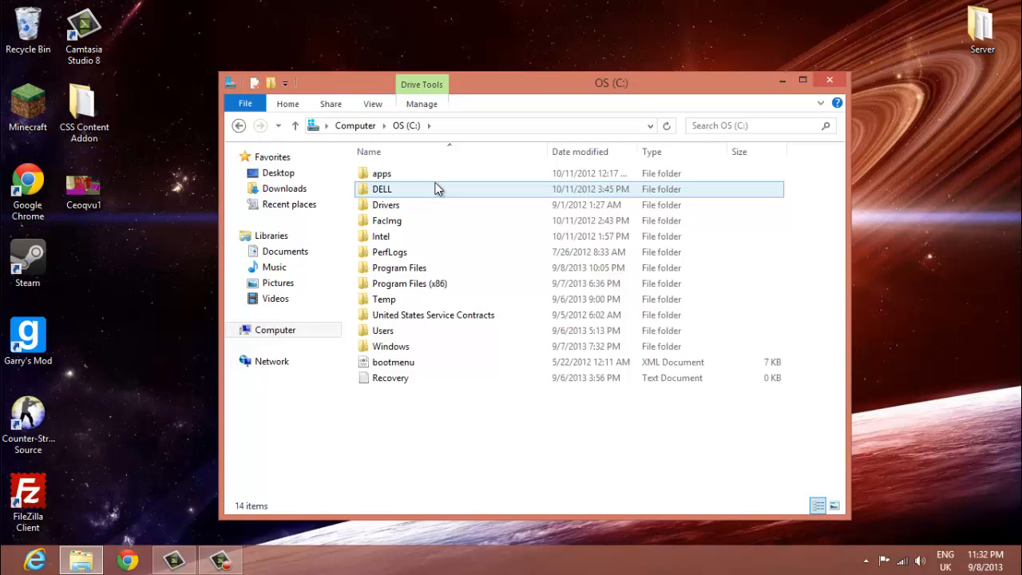
{"action": "left_click", "coordinate": [409, 283]}
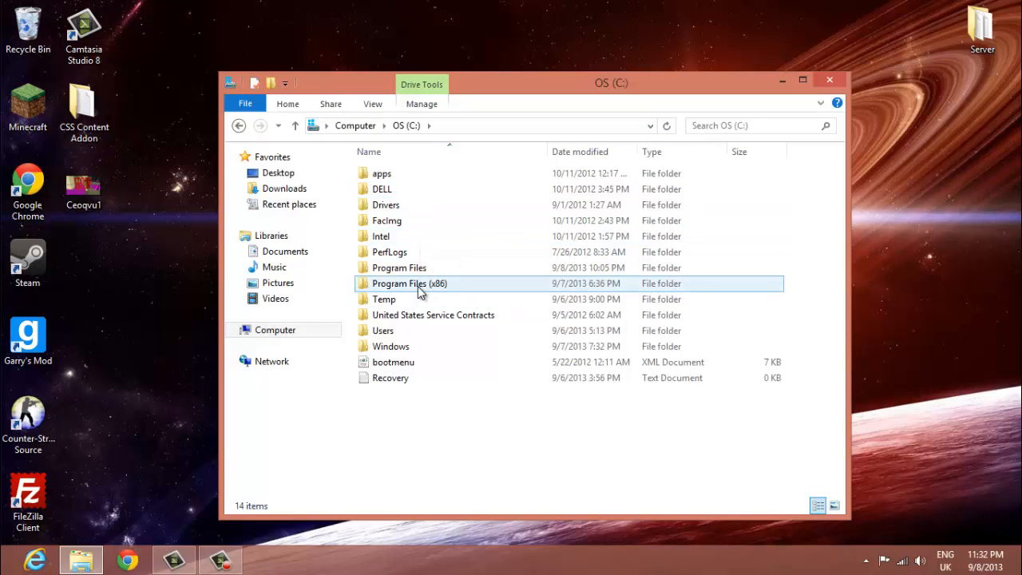
{"action": "mouse_move", "coordinate": [422, 279]}
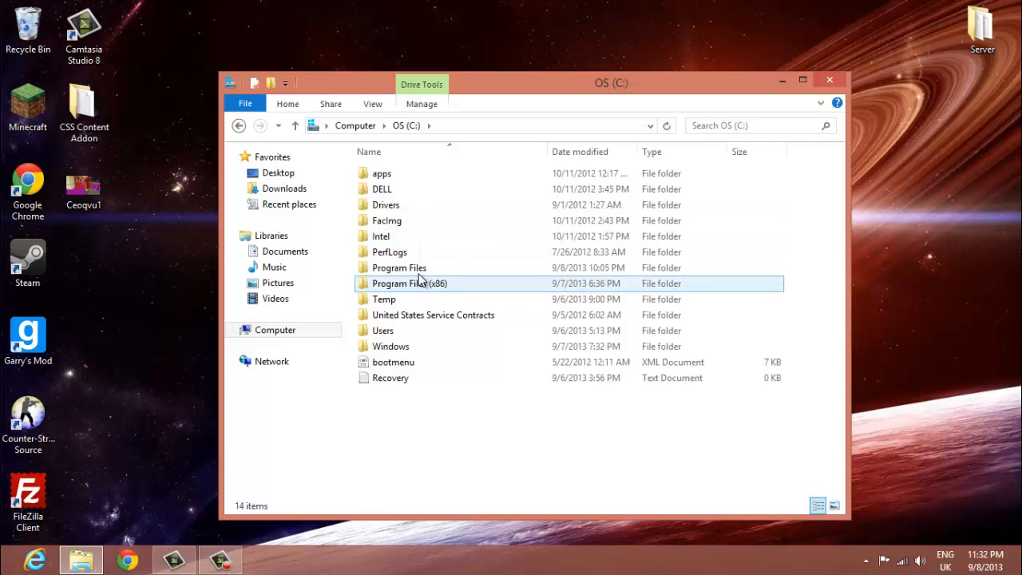
{"action": "double_click", "coordinate": [408, 282]}
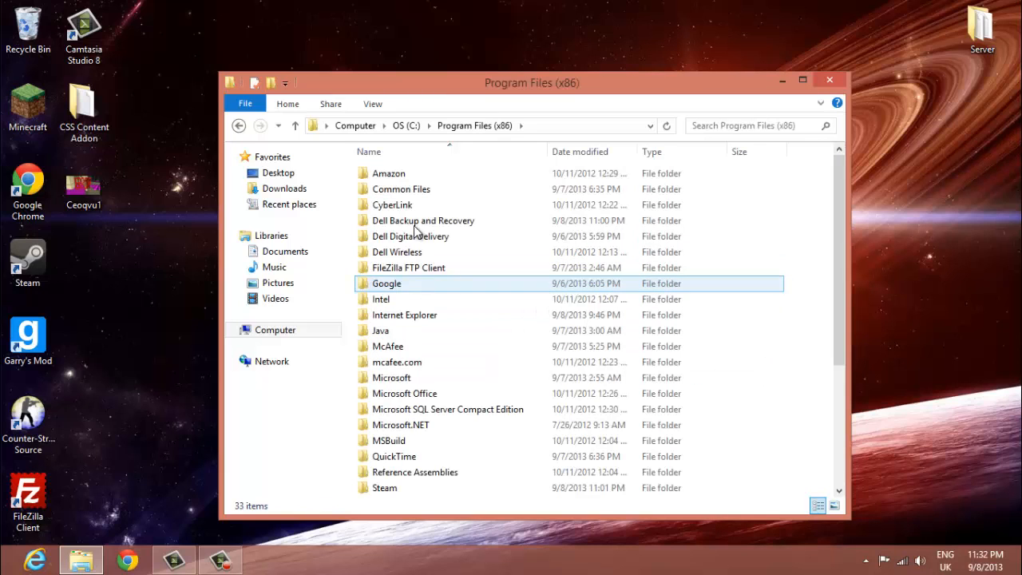
{"action": "left_click", "coordinate": [409, 268]}
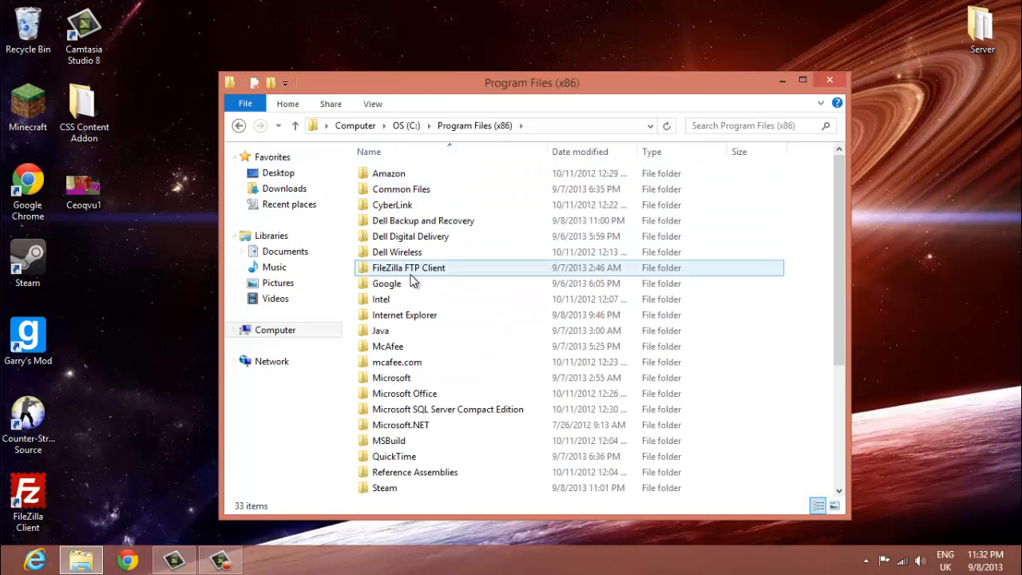
{"action": "left_click", "coordinate": [391, 377]}
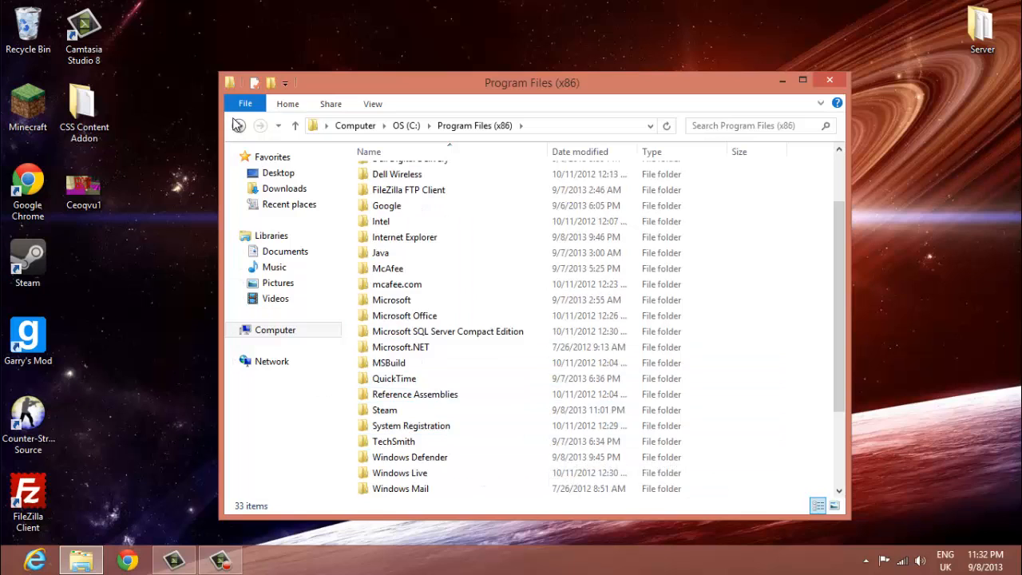
Return to C:, re-enter Program Files (x86) and enter the Steam folder.
{"action": "left_click", "coordinate": [238, 124]}
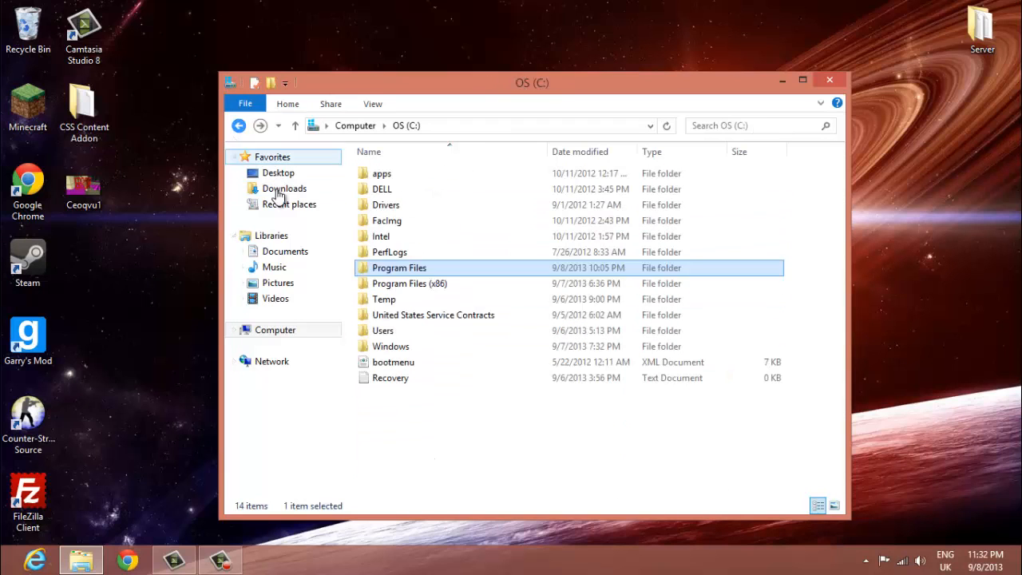
{"action": "double_click", "coordinate": [409, 284]}
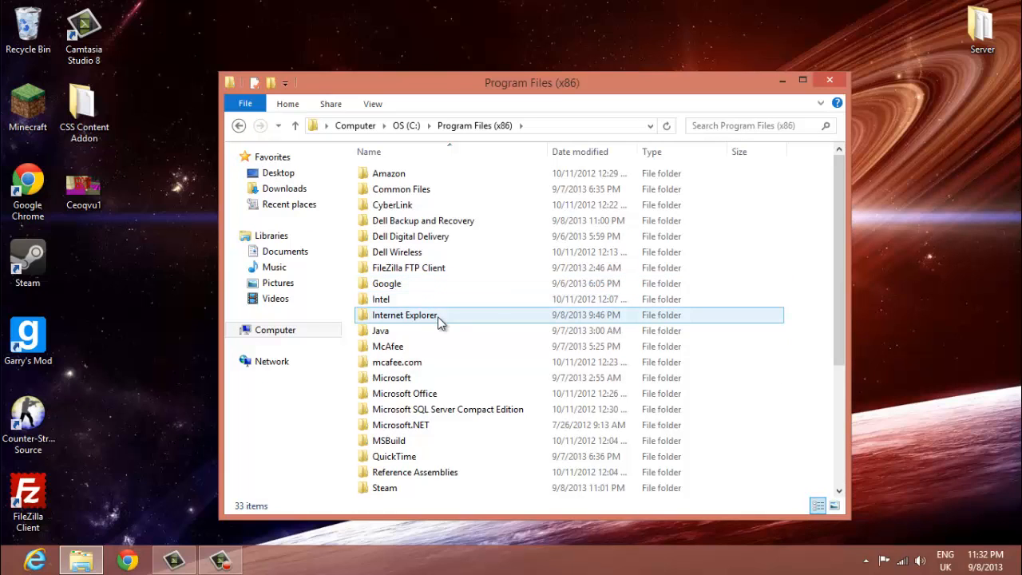
{"action": "scroll", "scroll_direction": "down", "scroll_amount": 3}
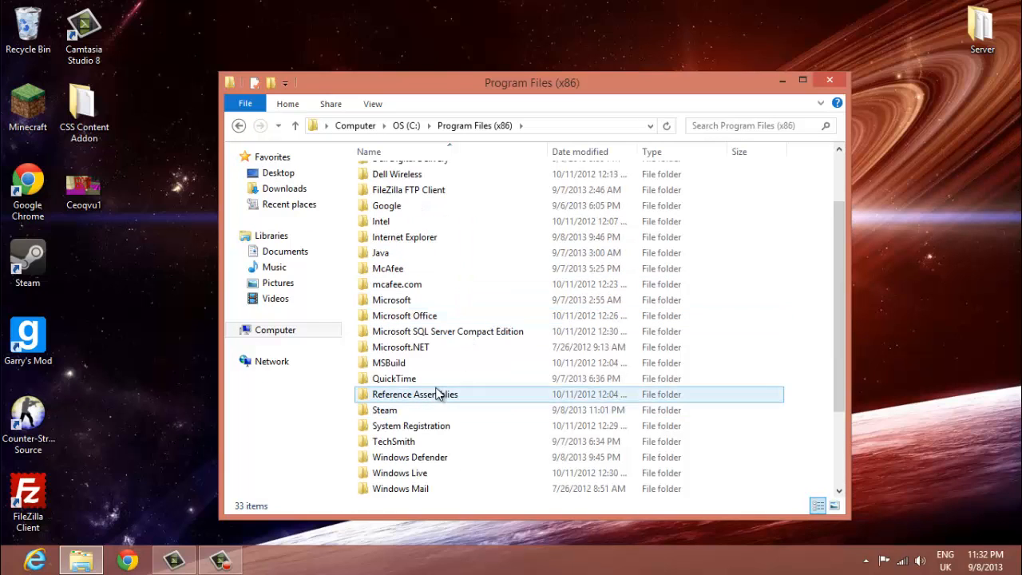
{"action": "double_click", "coordinate": [384, 409]}
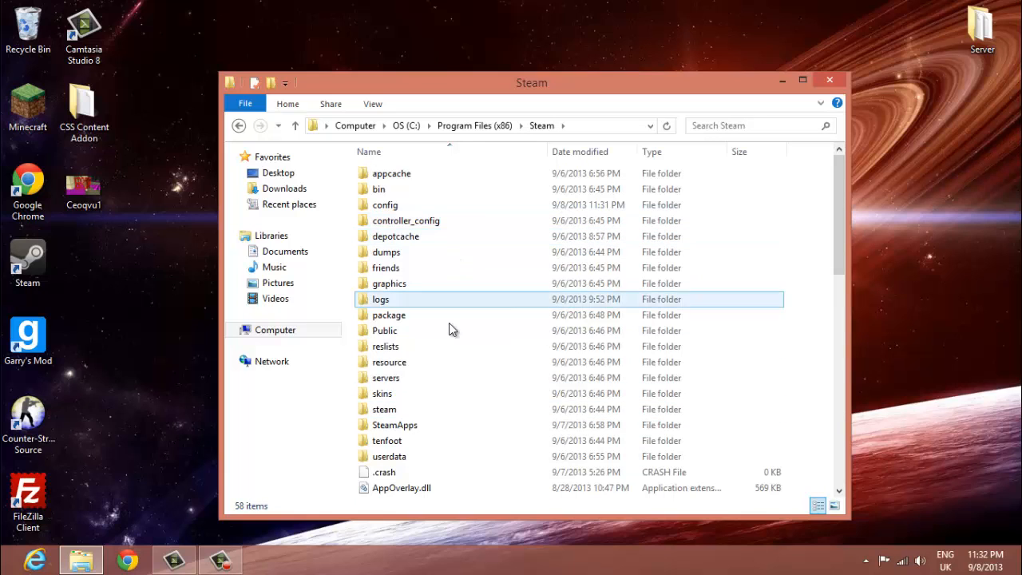
Navigate SteamApps > common > GarrysMod > garrysmod > addons and select the desktop CSS Content Addon.
{"action": "left_click", "coordinate": [394, 424]}
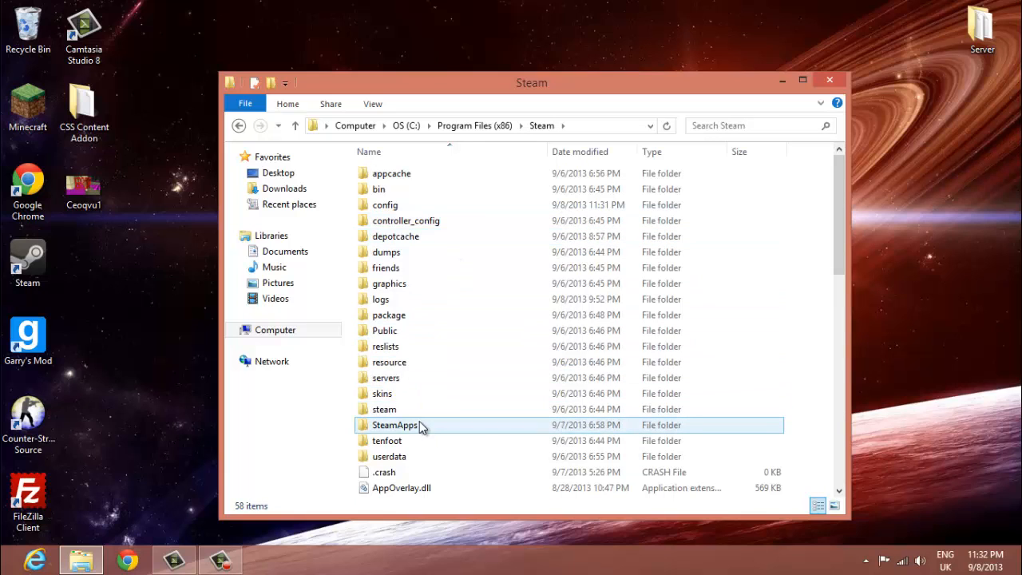
{"action": "double_click", "coordinate": [395, 425]}
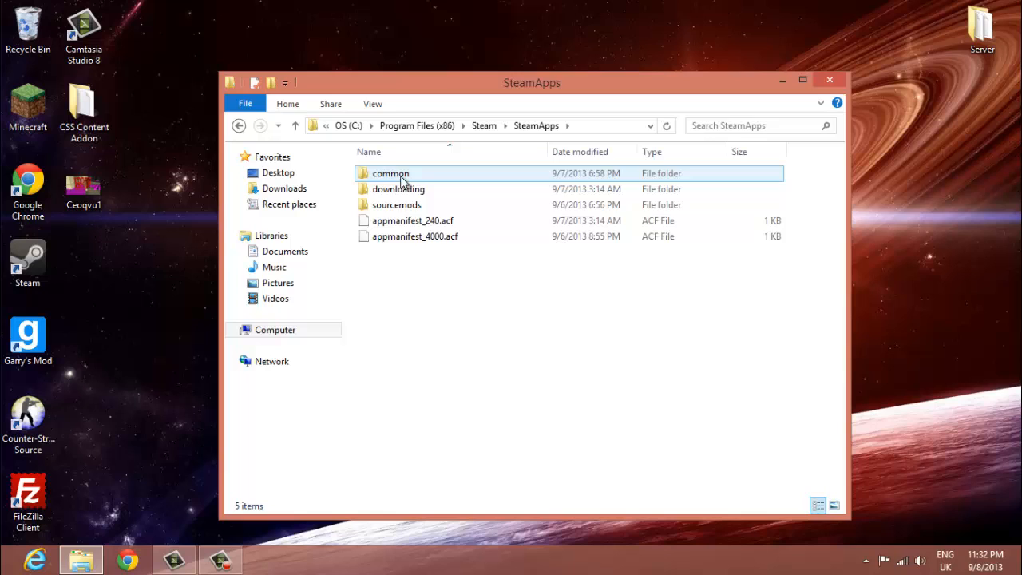
{"action": "double_click", "coordinate": [390, 172]}
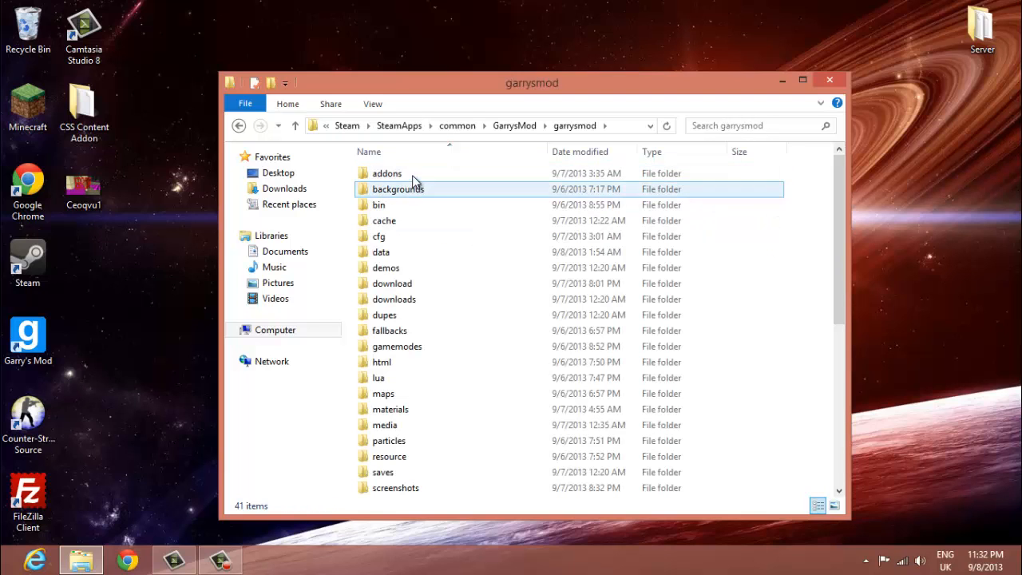
{"action": "double_click", "coordinate": [387, 172]}
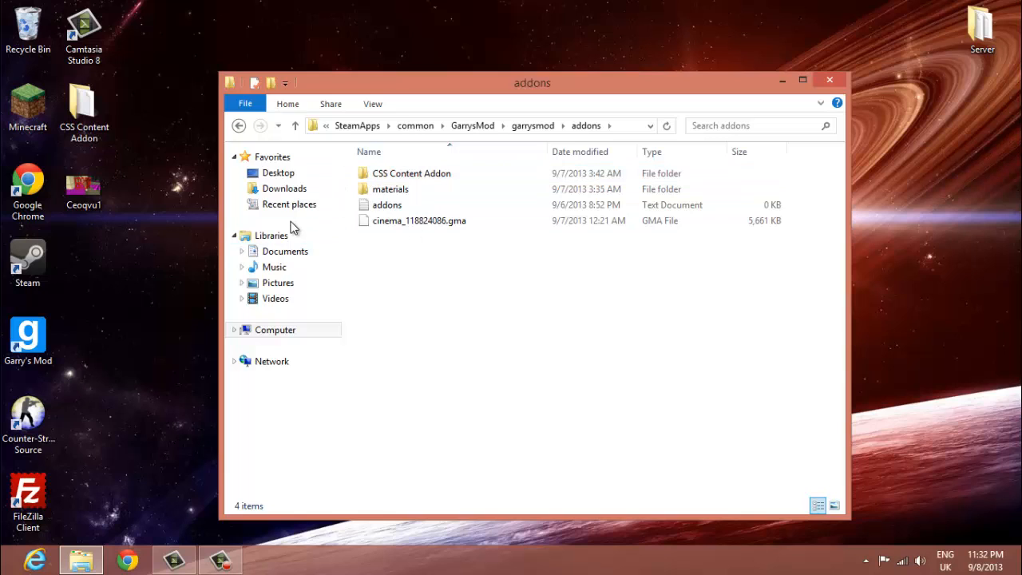
{"action": "left_click", "coordinate": [83, 112]}
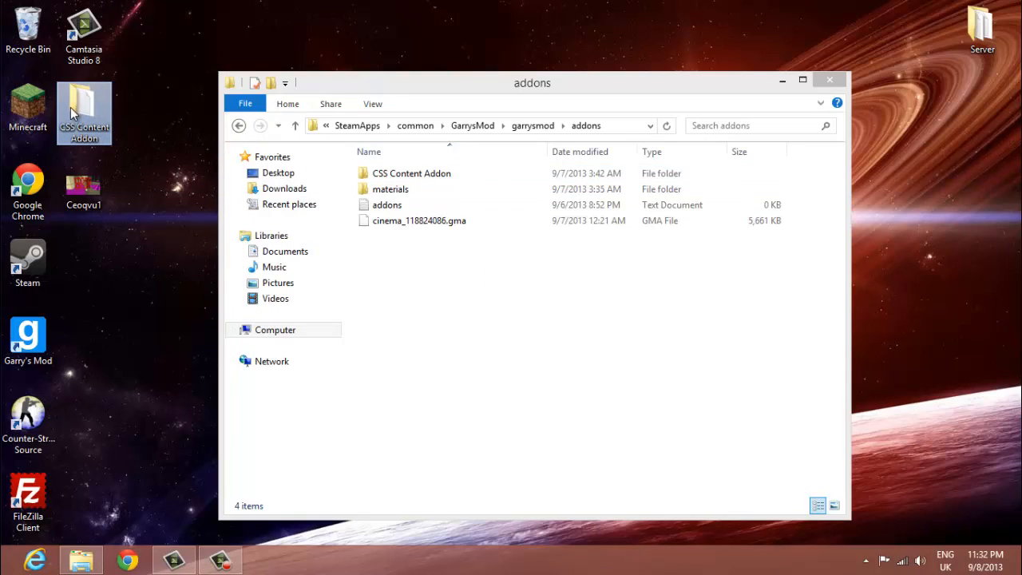
Browse into the desktop CSS Content Addon's materials folder listing brick and cs_italy textures.
{"action": "double_click", "coordinate": [412, 172]}
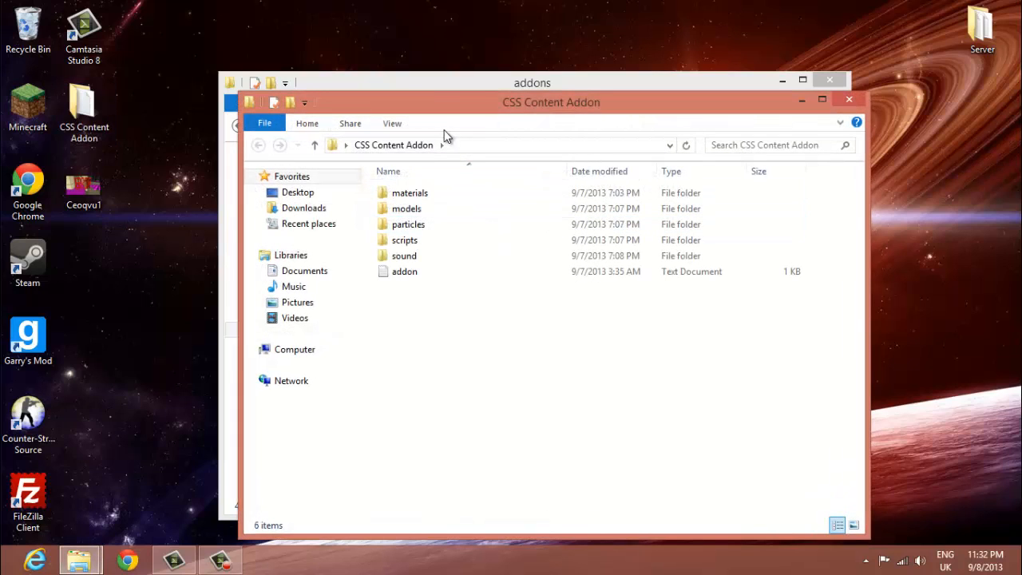
{"action": "double_click", "coordinate": [409, 192]}
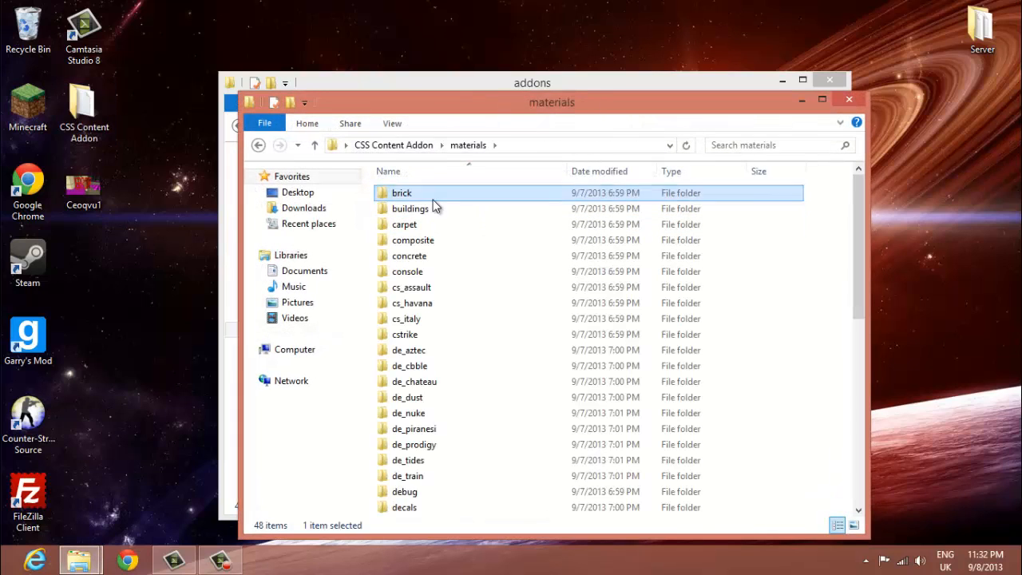
{"action": "double_click", "coordinate": [403, 192]}
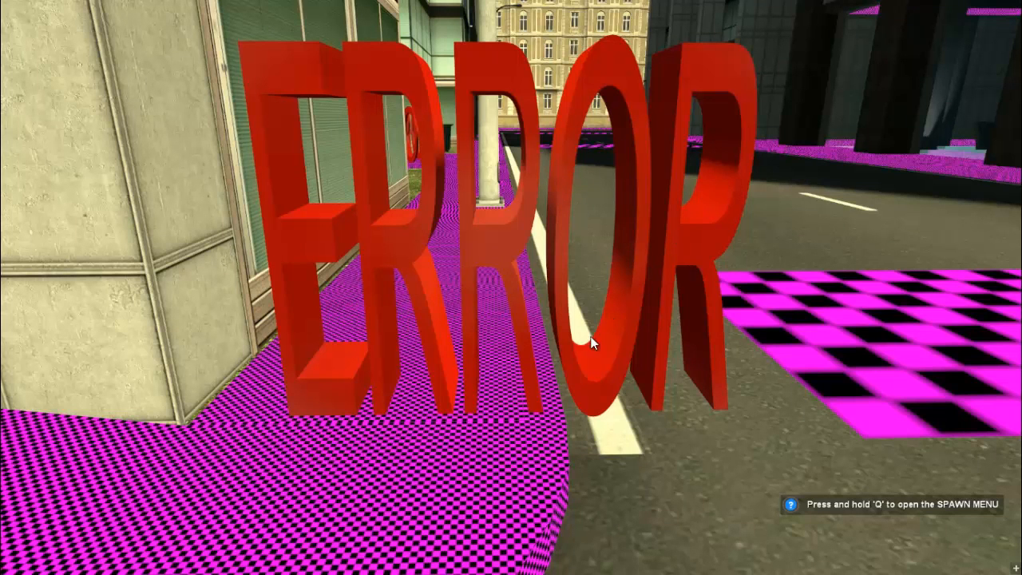
{"action": "mouse_move", "coordinate": [332, 418]}
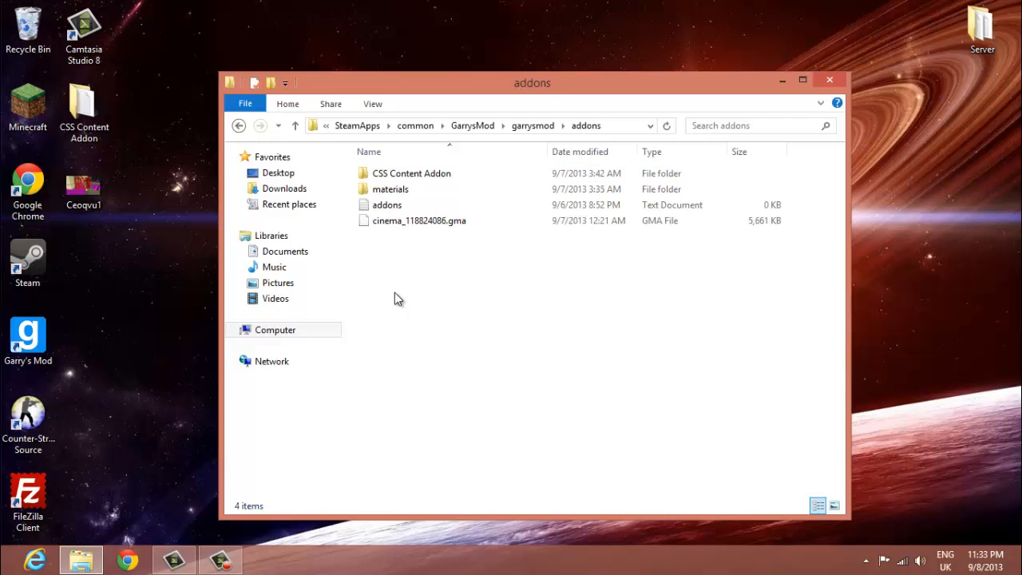
{"action": "mouse_move", "coordinate": [431, 370]}
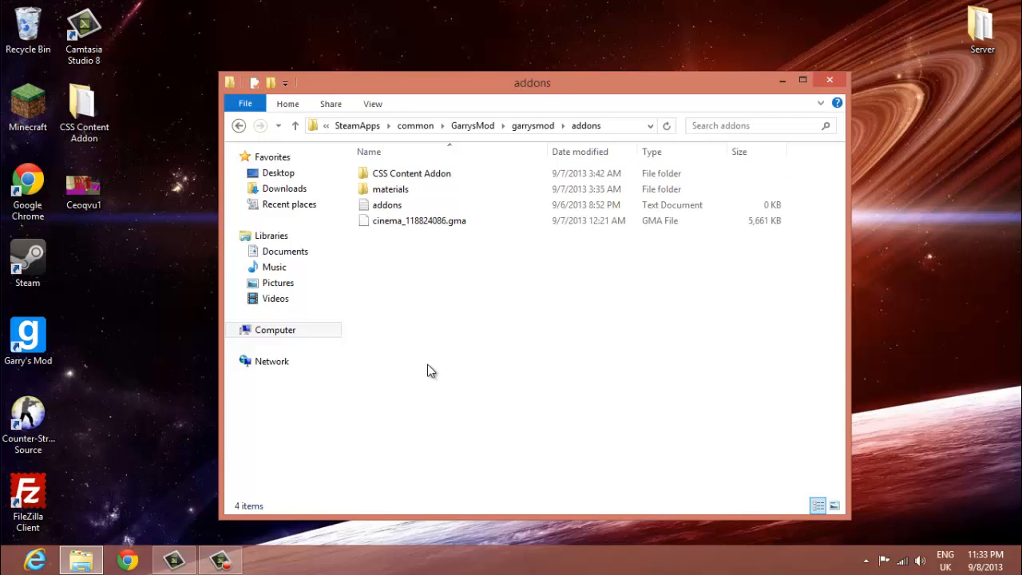
{"action": "mouse_move", "coordinate": [275, 66]}
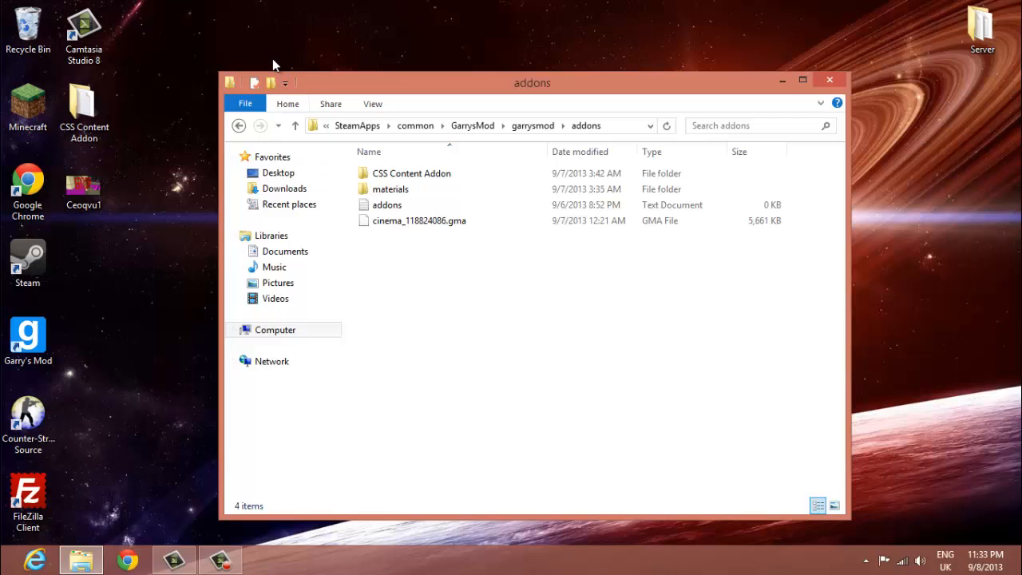